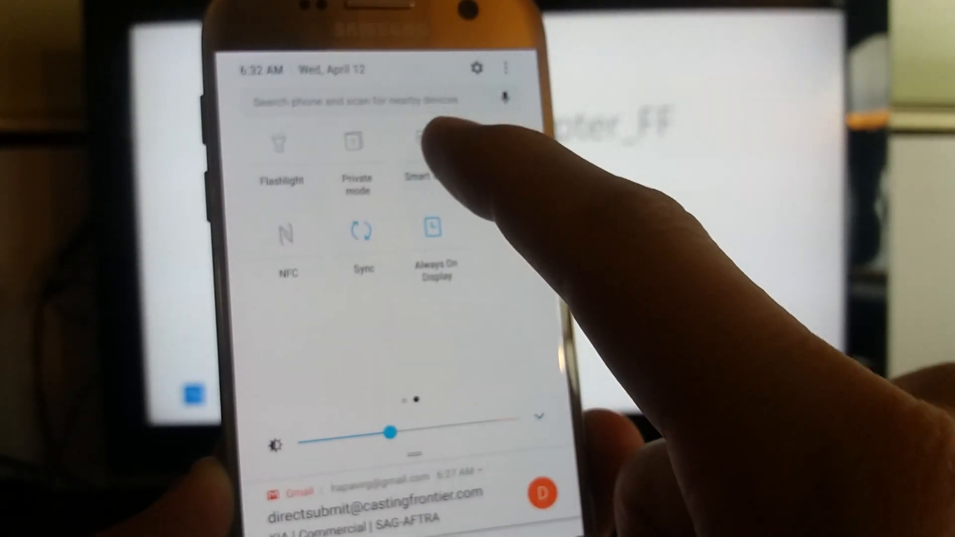
Step: Mirror the phone screen to the MSDisplayAdapter_FF display via Smart View
click(424, 142)
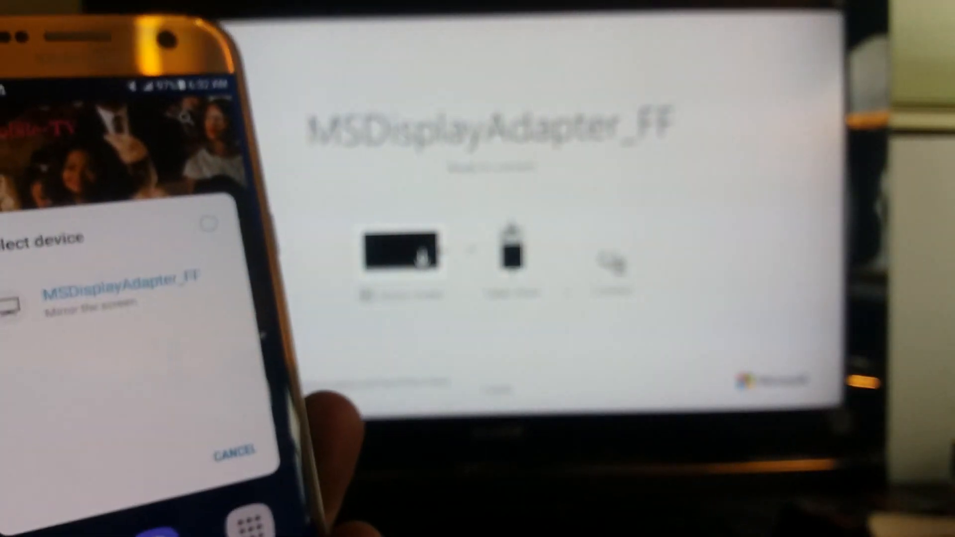
click(118, 280)
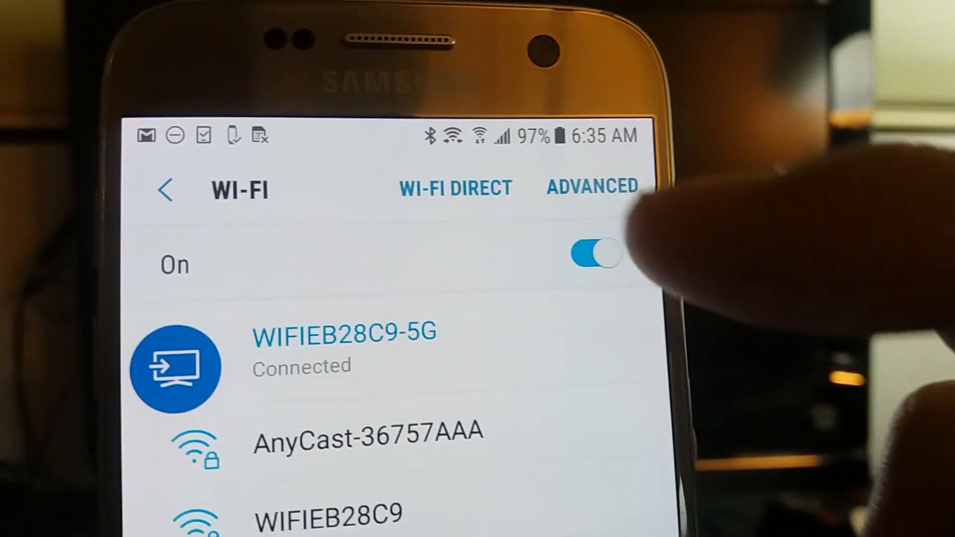
Step: View the Wi-Fi network list showing WIFIEB28C9-5G connected and AnyCast-36757AAA available
click(456, 188)
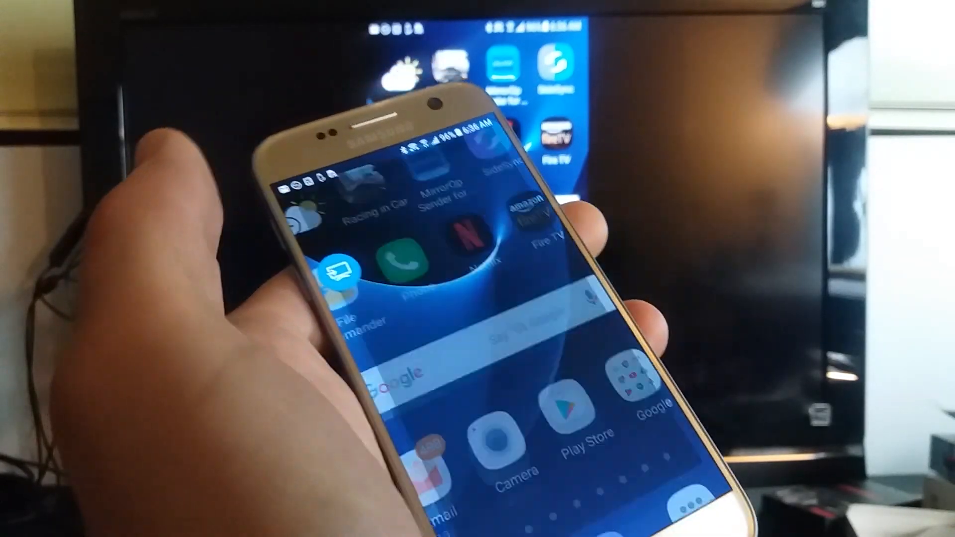
Step: Launch Netflix from the mirrored home screen
click(476, 232)
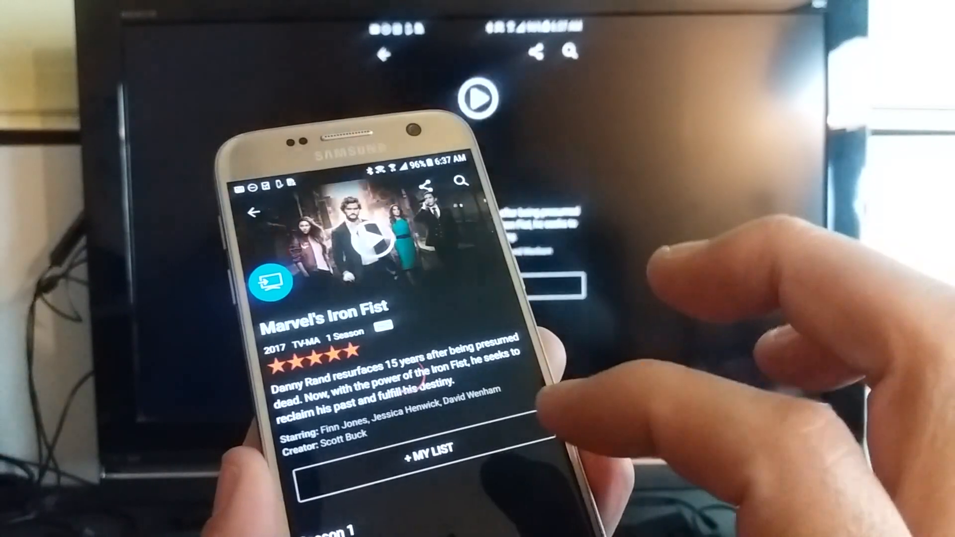
Step: Scroll down the Marvel's Iron Fist details page in Netflix
scroll(down, 3)
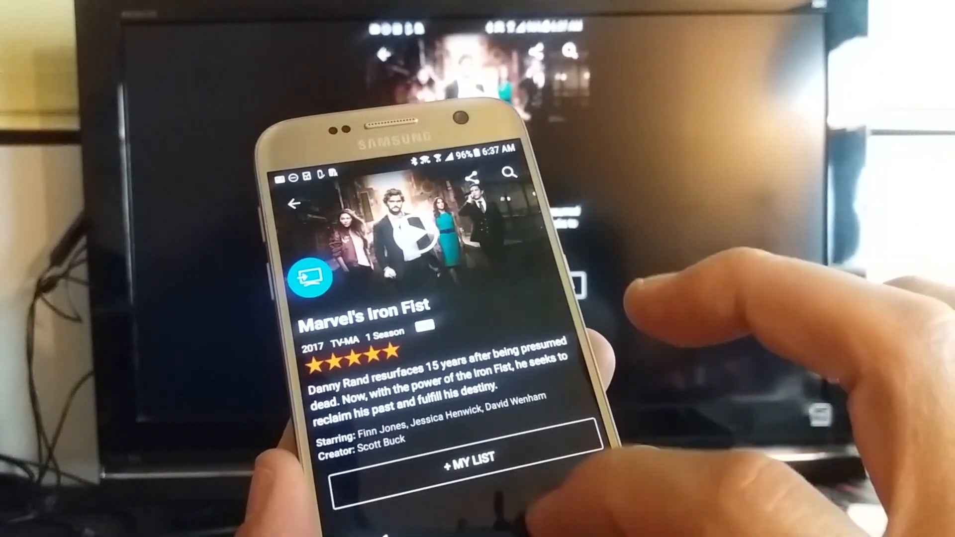
scroll(down, 3)
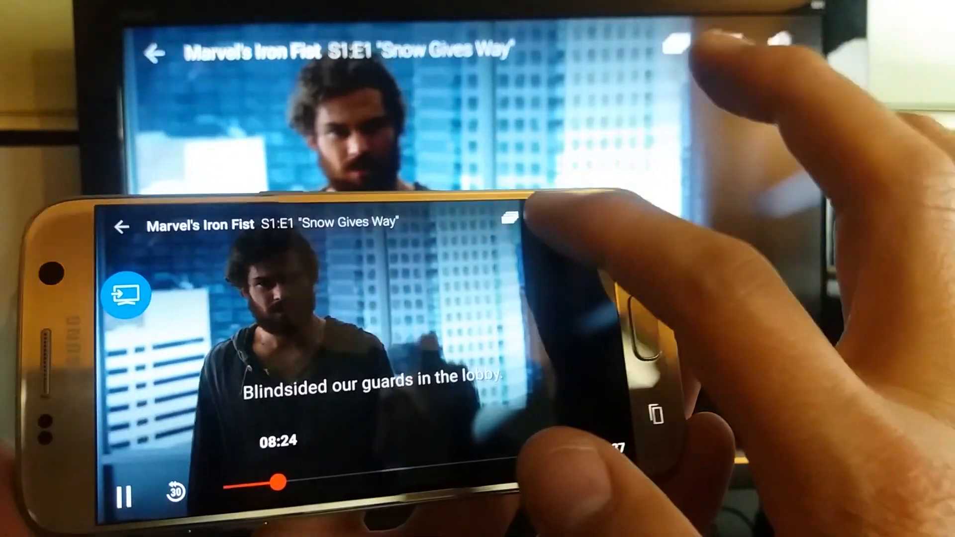
Step: Review audio languages and choose English [CC] subtitles for Iron Fist S1:E1
click(506, 221)
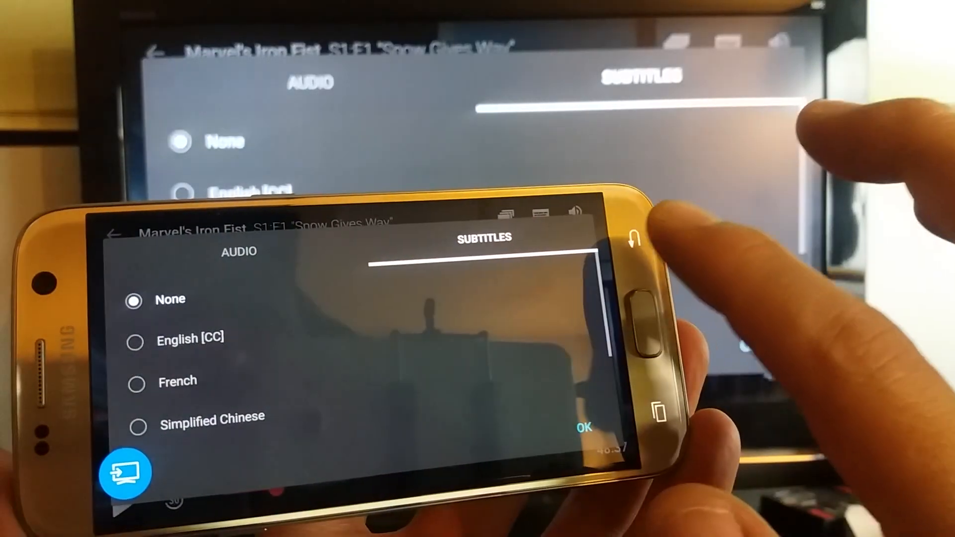
click(584, 428)
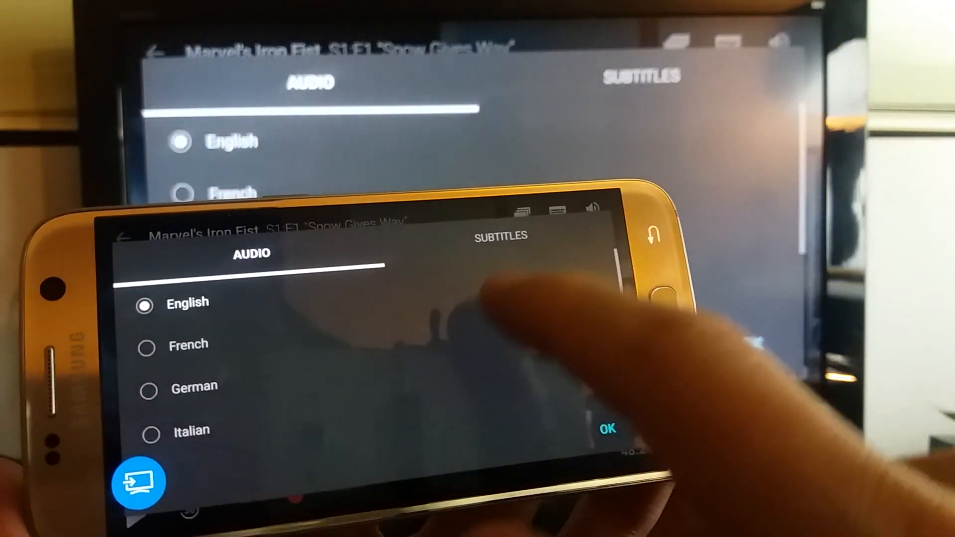
click(498, 236)
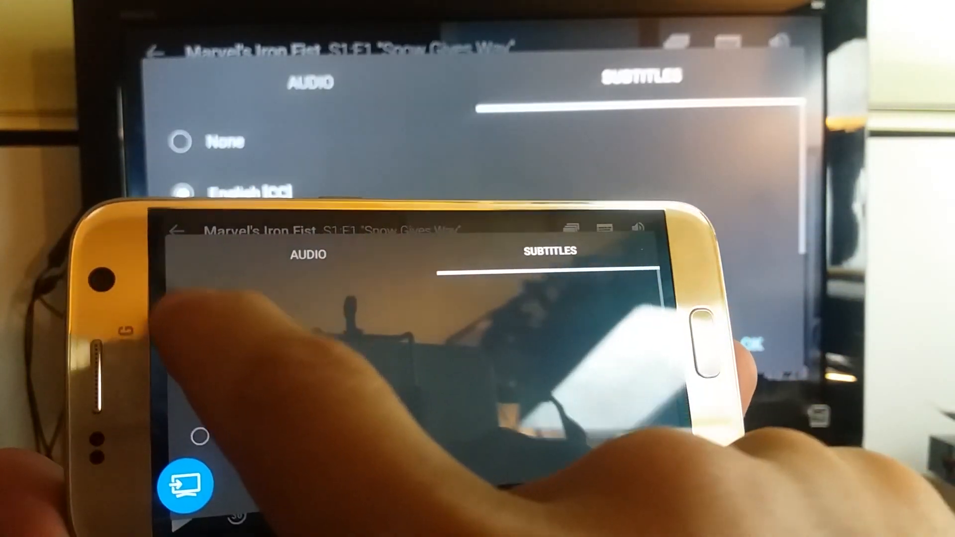